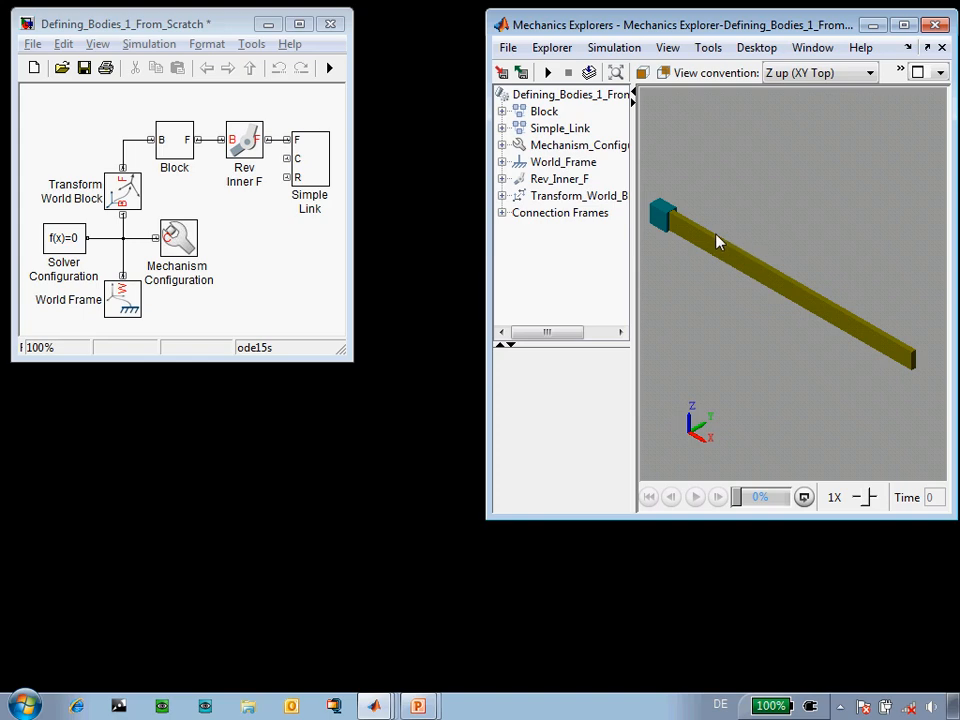
{"action": "mouse_move", "coordinate": [700, 240]}
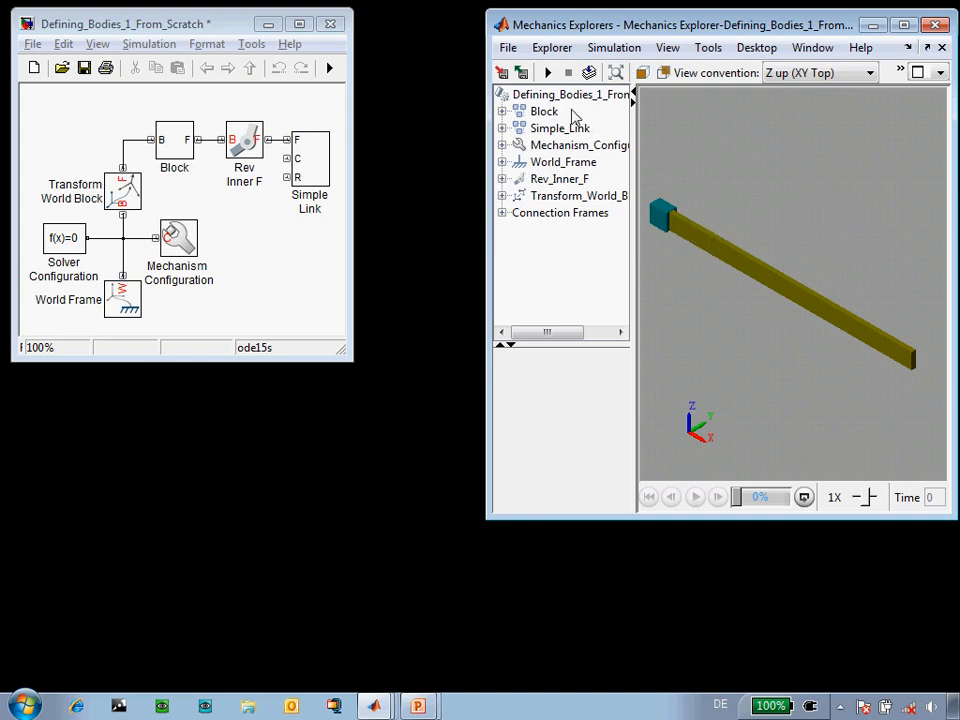
Replay the pendulum swing in Mechanics Explorer and zoom toward the blue base block.
{"action": "left_click", "coordinate": [547, 72]}
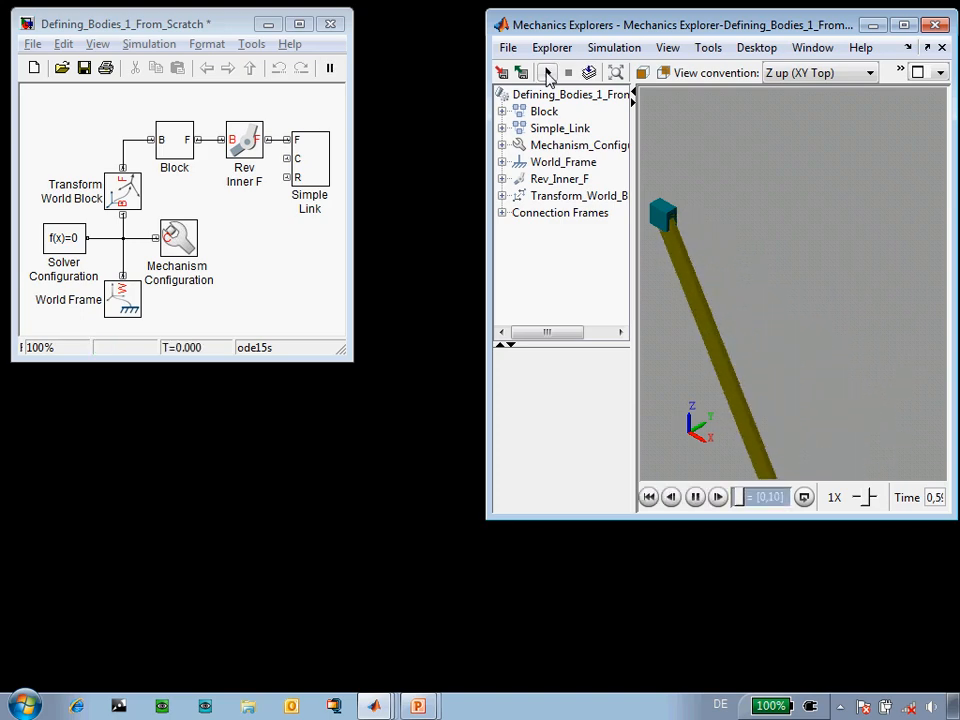
{"action": "left_click", "coordinate": [547, 72]}
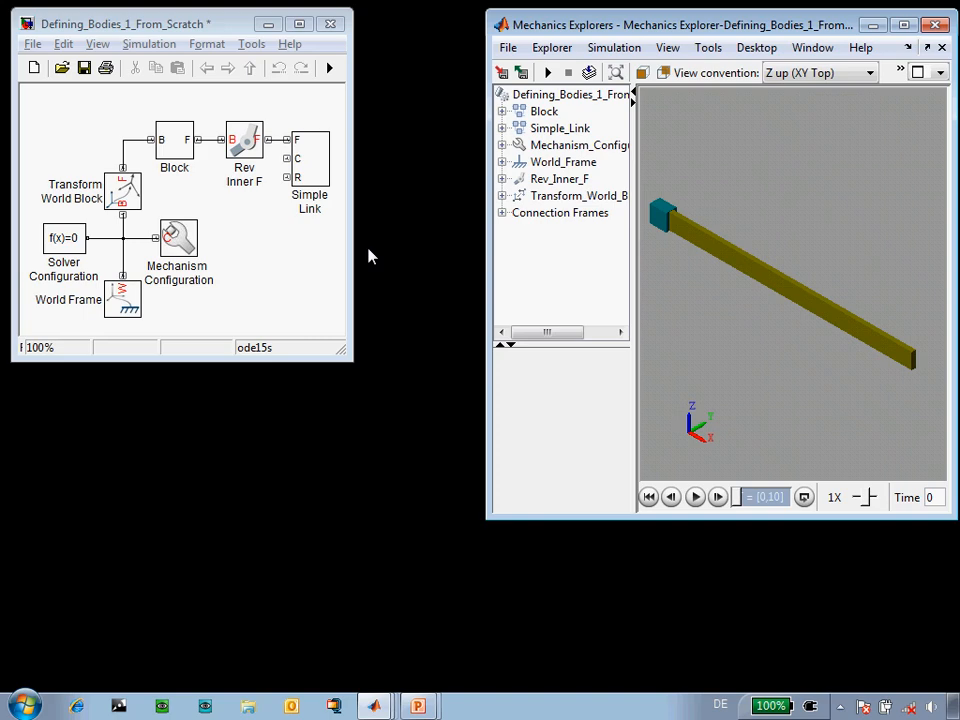
{"action": "right_click", "coordinate": [785, 290]}
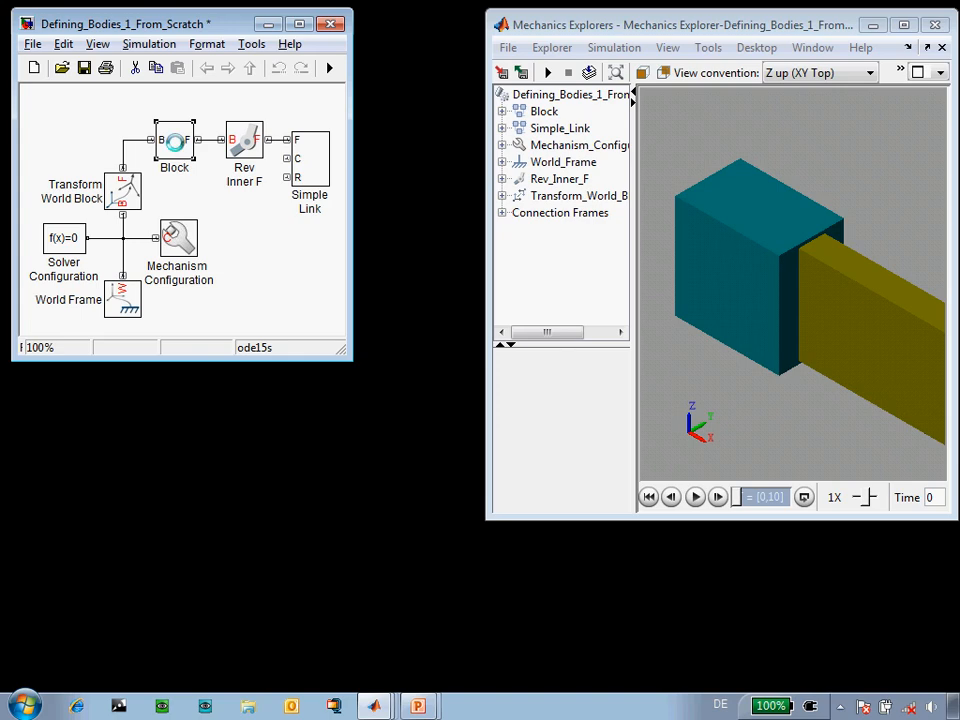
Copy Block1 as a Pin solid after Transform Pin, shaped as a 5 cm by 10 cm cylinder.
{"action": "double_click", "coordinate": [174, 140]}
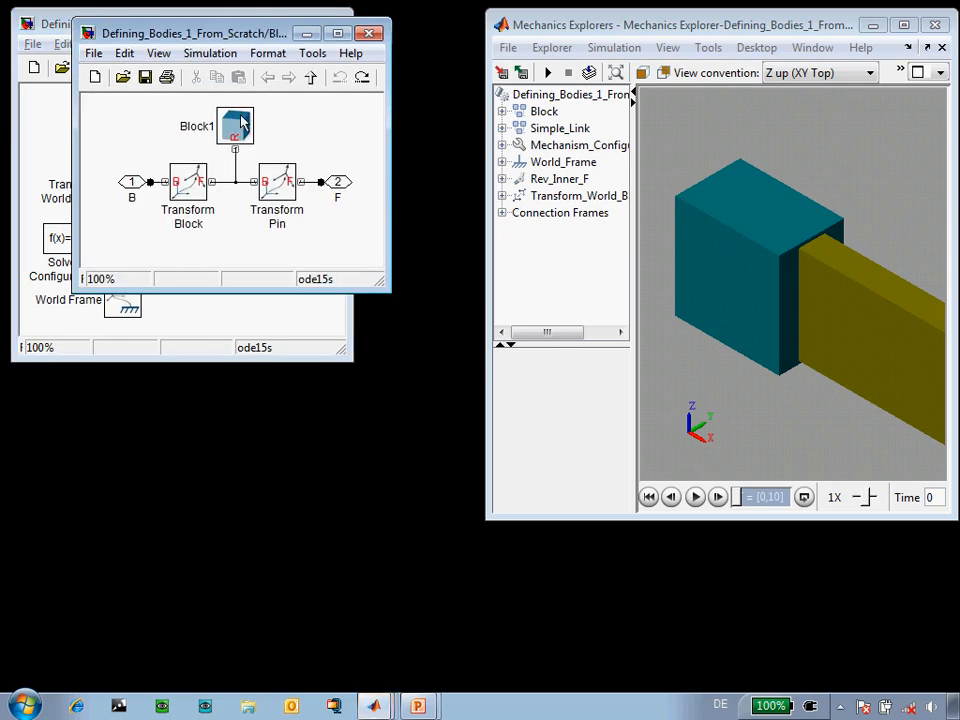
{"action": "left_click", "coordinate": [235, 124]}
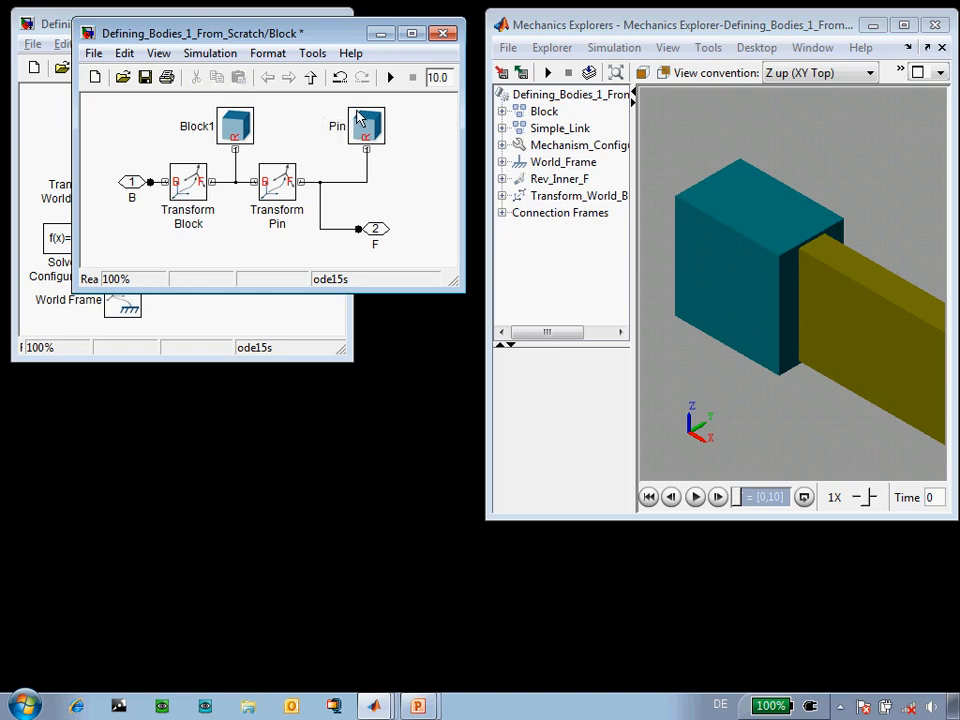
{"action": "double_click", "coordinate": [367, 125]}
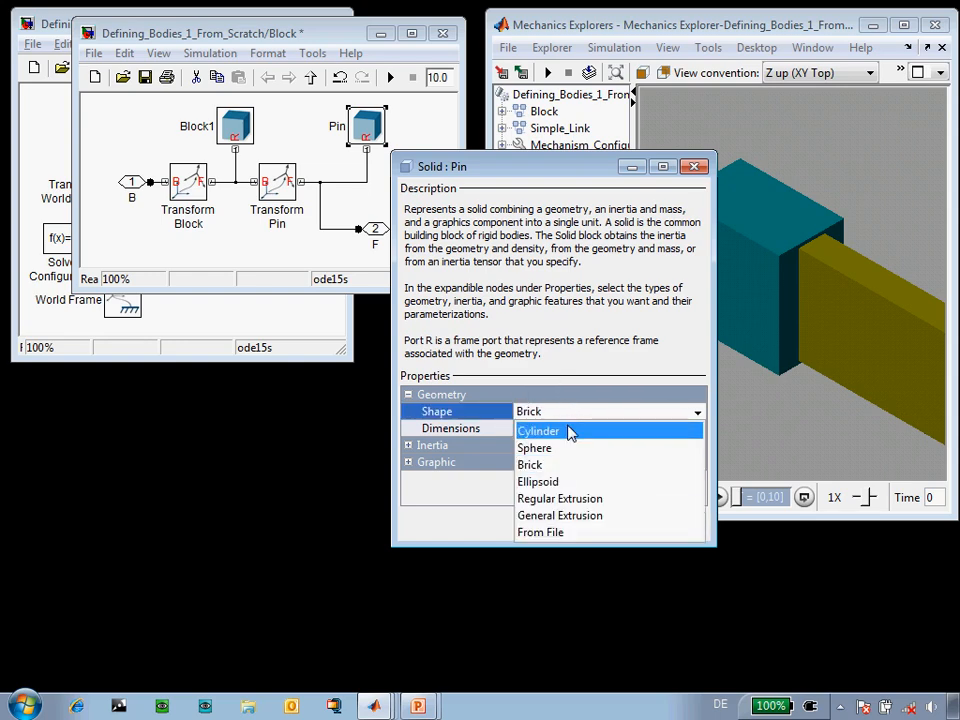
{"action": "left_click", "coordinate": [539, 430]}
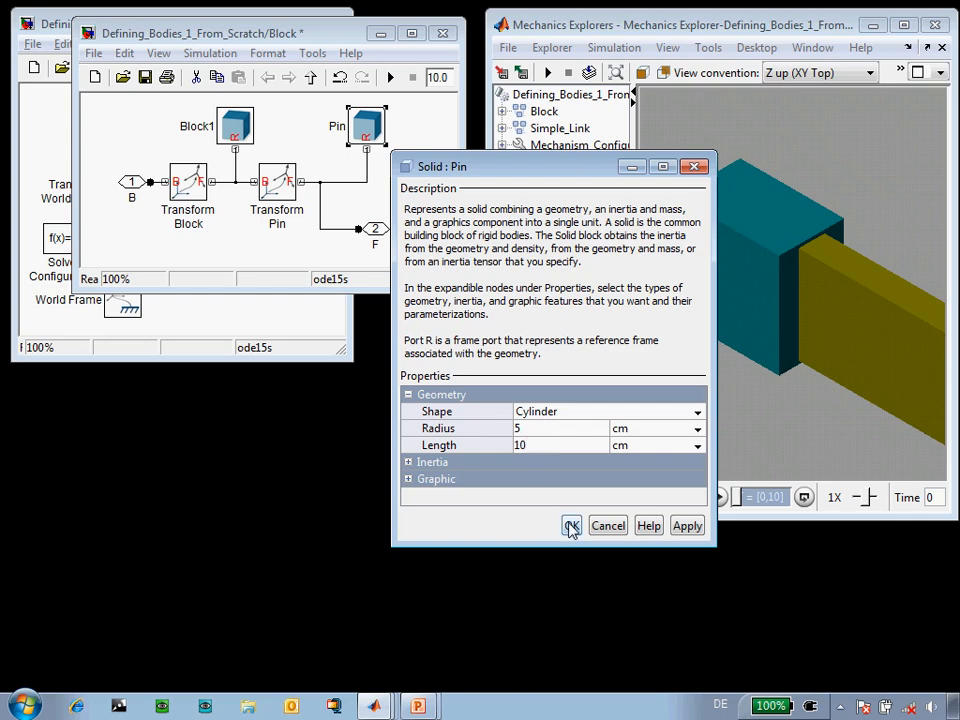
{"action": "left_click", "coordinate": [572, 525]}
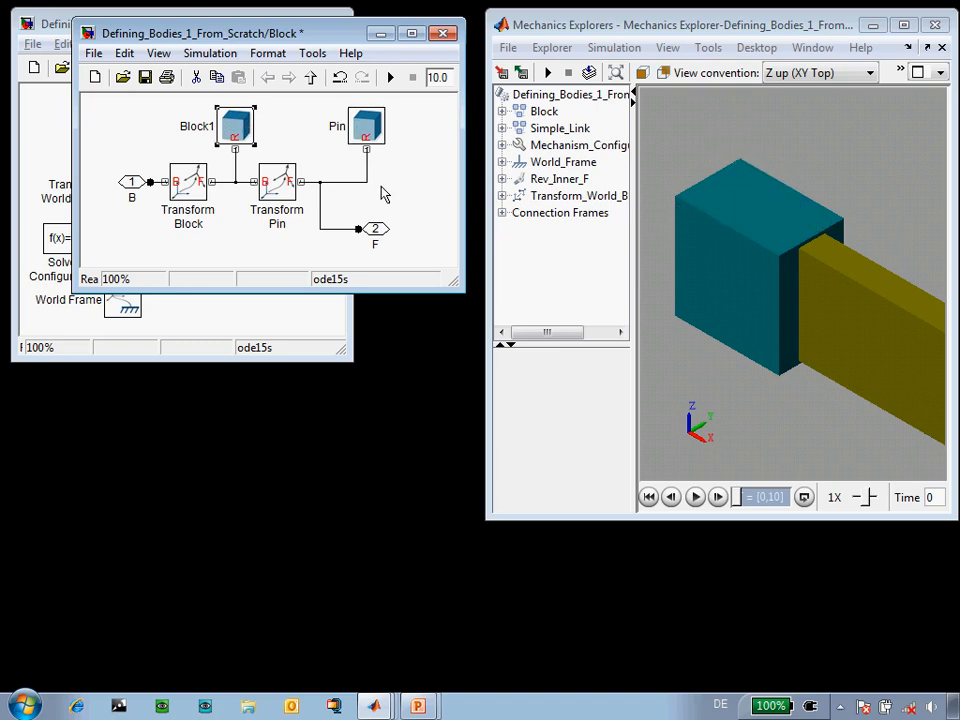
Set Transform Pin translation to Standard Axis −Z with a 10 cm offset.
{"action": "double_click", "coordinate": [277, 183]}
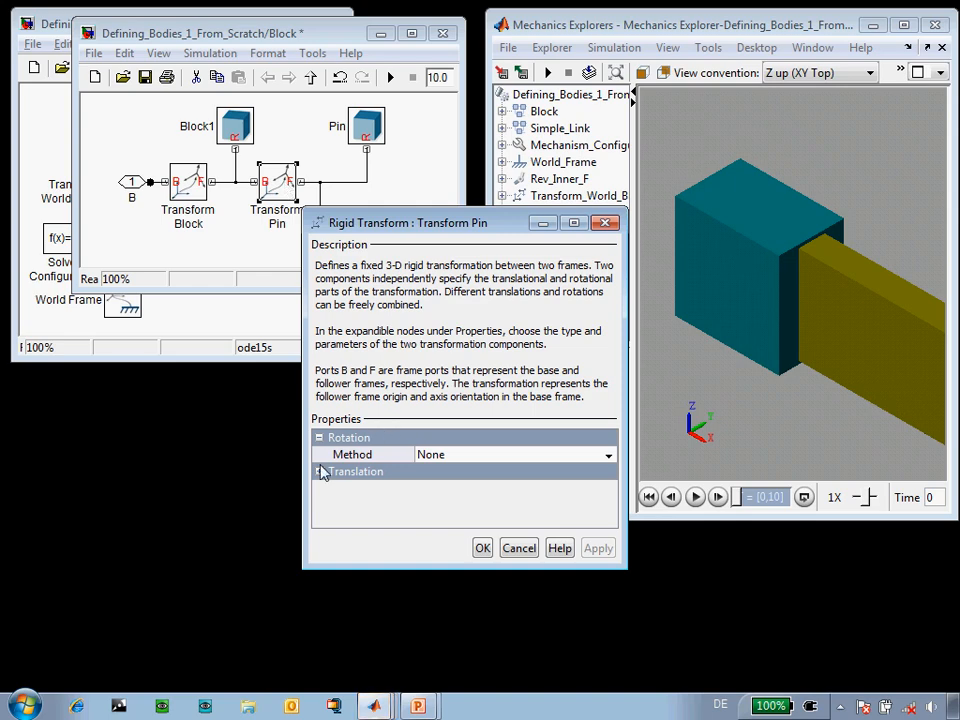
{"action": "left_click", "coordinate": [319, 471]}
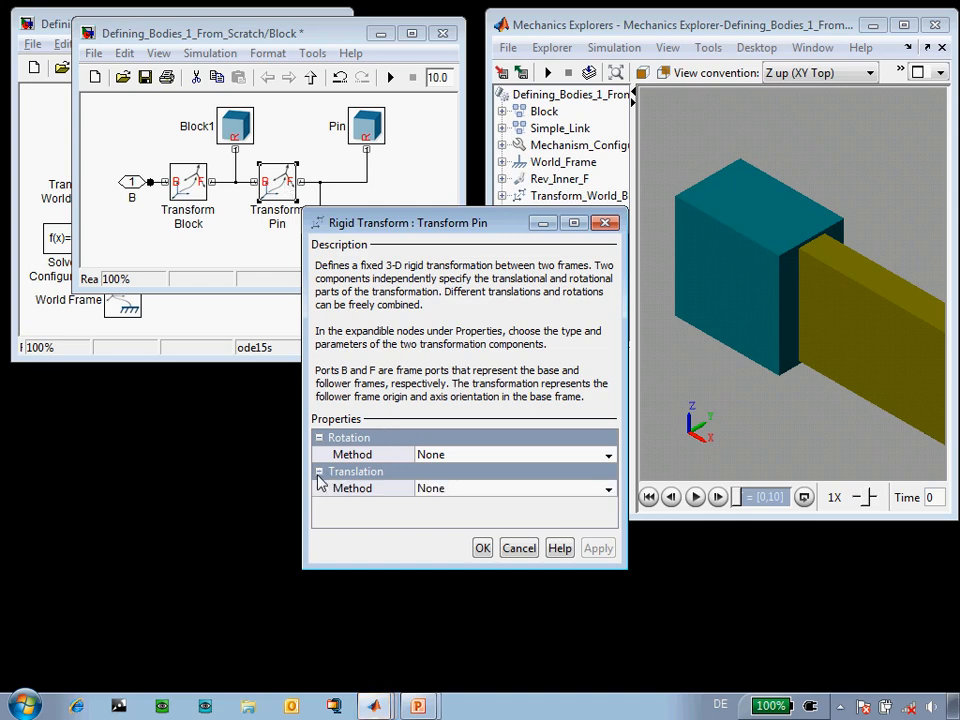
{"action": "mouse_move", "coordinate": [505, 504]}
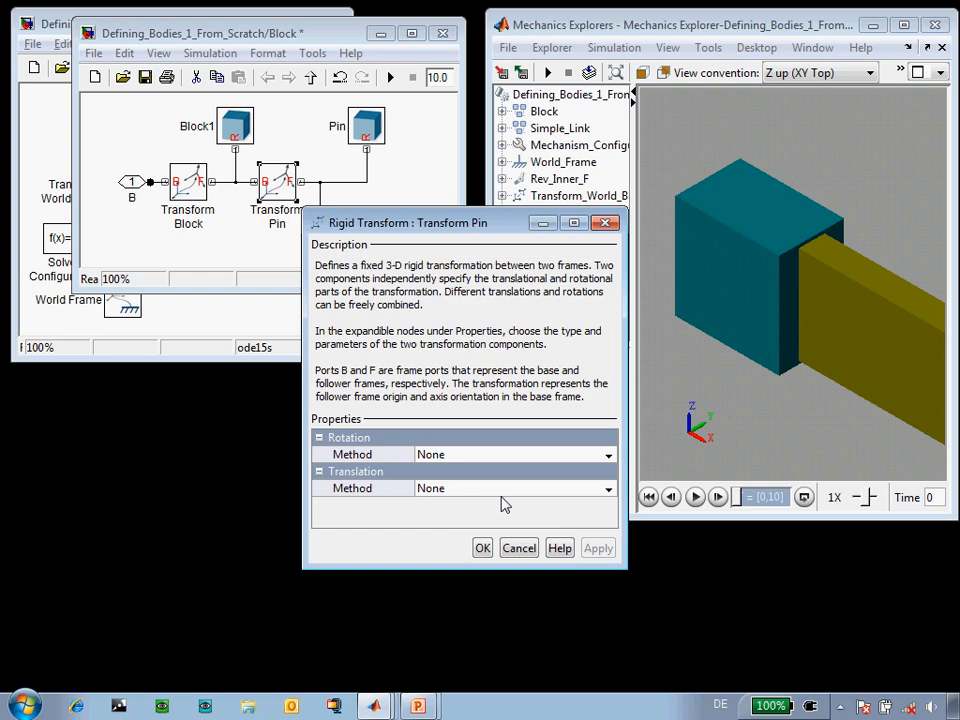
{"action": "left_click", "coordinate": [607, 488]}
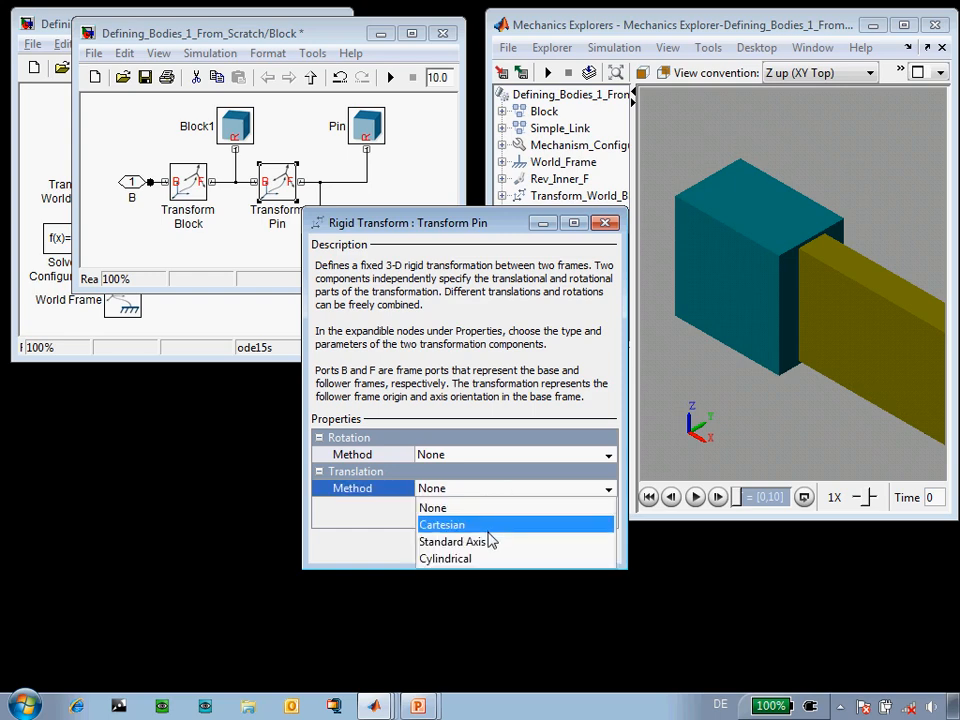
{"action": "left_click", "coordinate": [452, 541]}
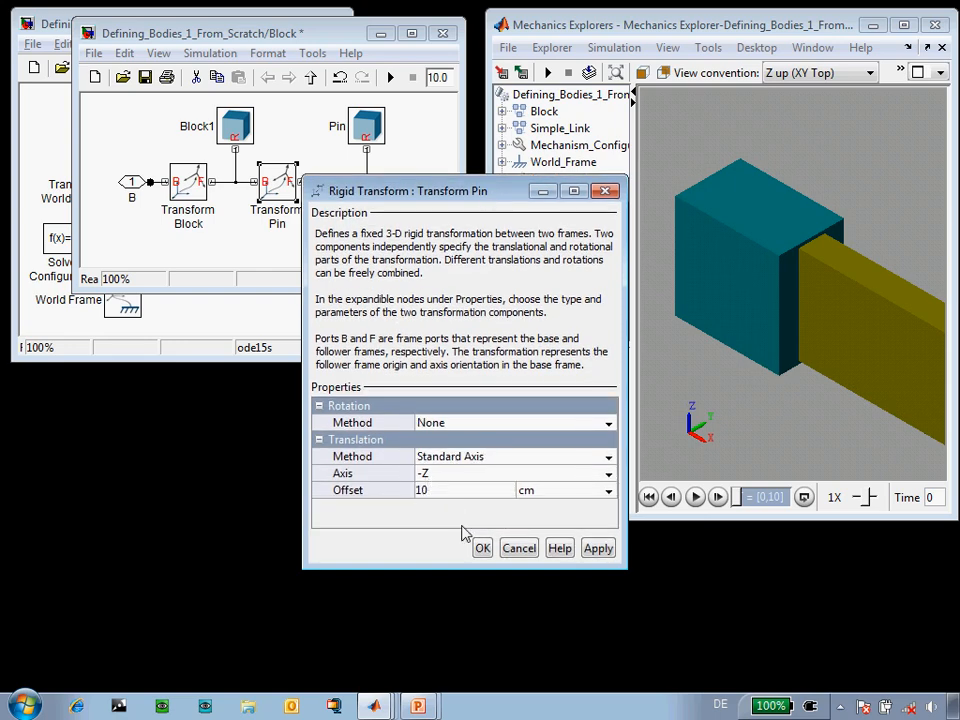
{"action": "left_click", "coordinate": [482, 548]}
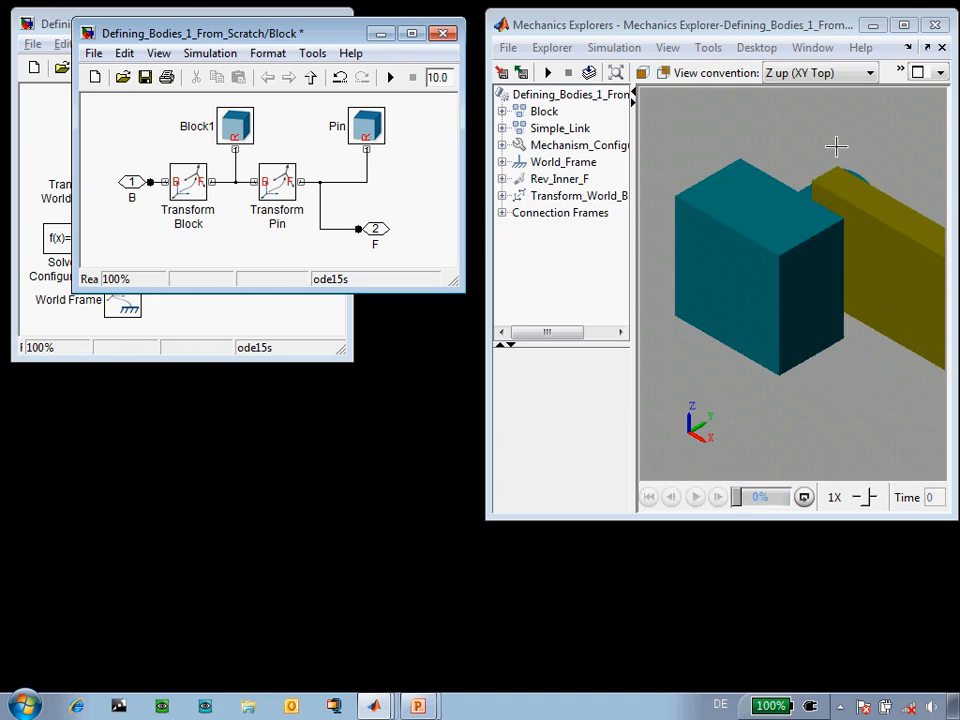
{"action": "mouse_move", "coordinate": [848, 177]}
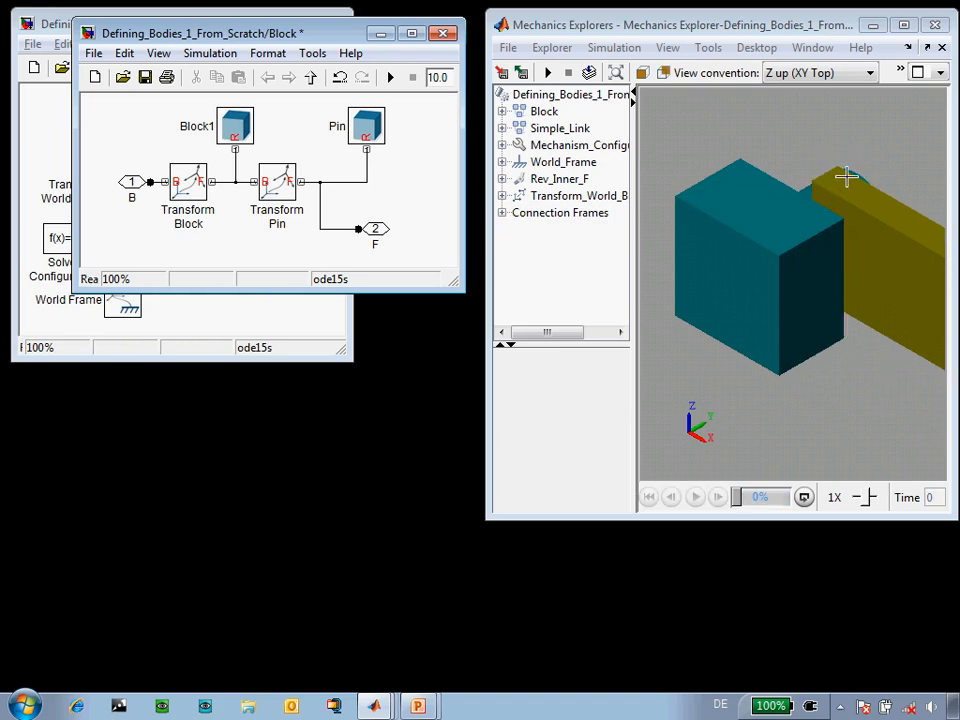
Select the cylindrical pin in Mechanics Explorer and rotate the view around the base block.
{"action": "right_click", "coordinate": [848, 178]}
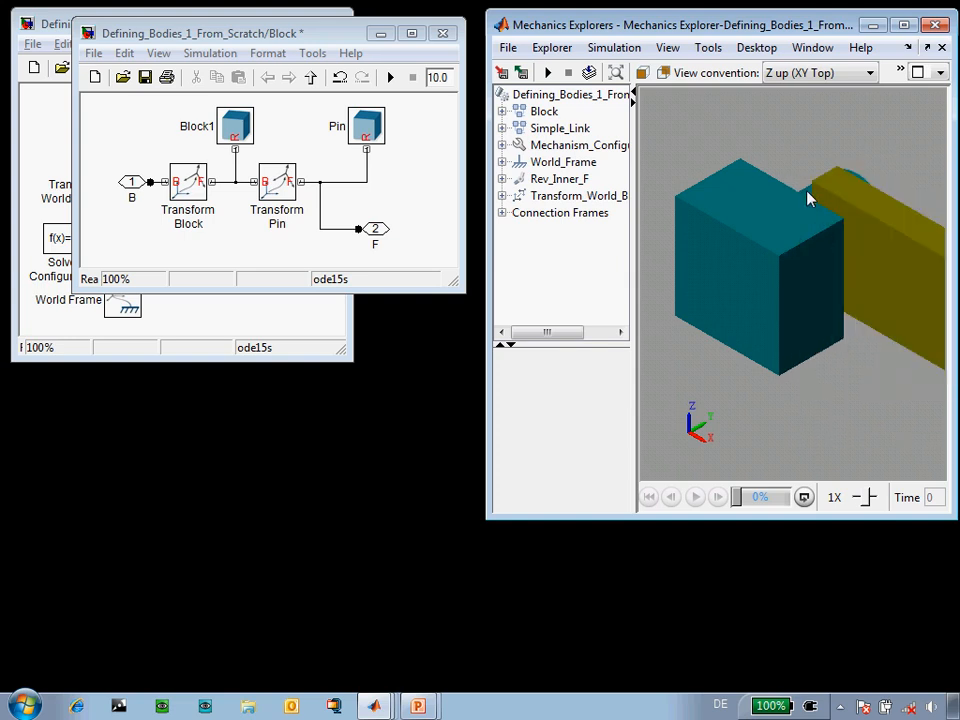
{"action": "left_click", "coordinate": [558, 178]}
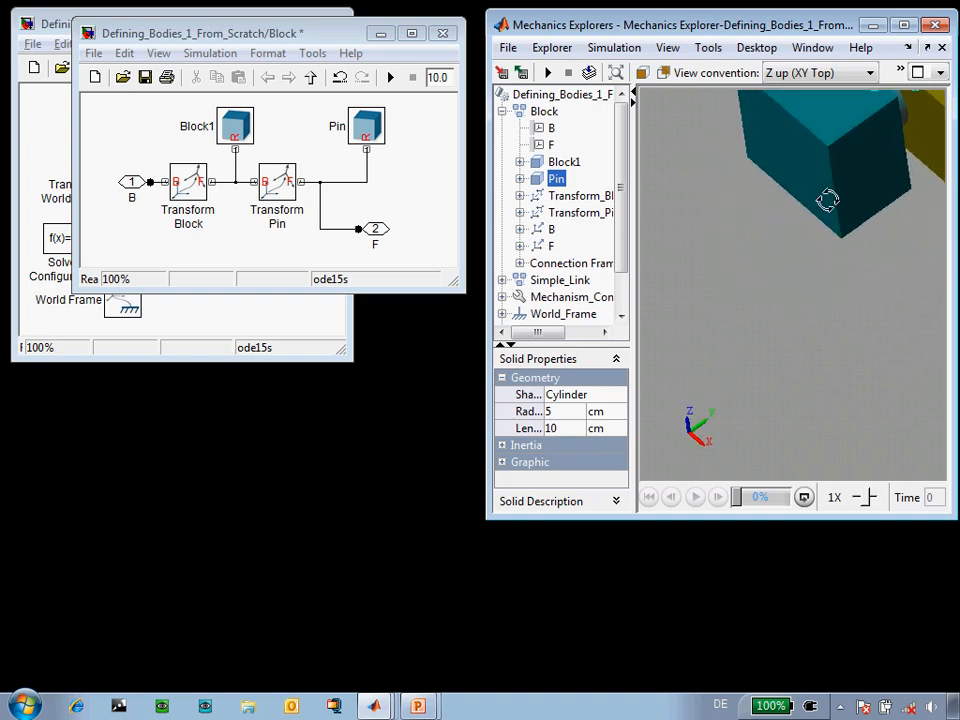
{"action": "left_click_drag", "start_coordinate": [830, 200], "coordinate": [800, 195]}
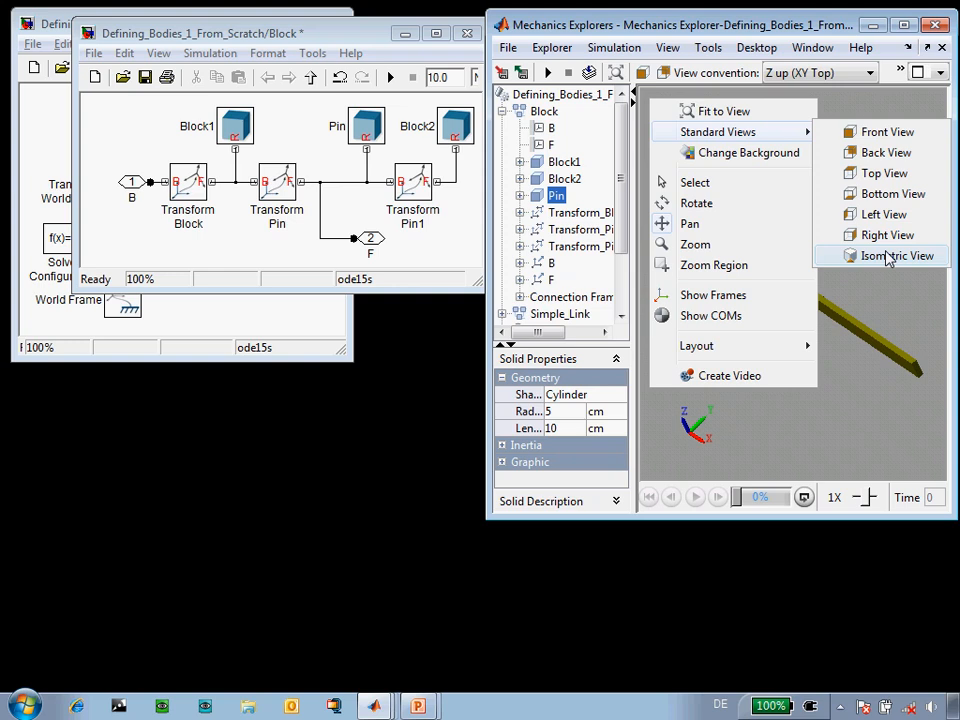
Show the pendulum with both base blocks in isometric view and fit it to the window.
{"action": "left_click", "coordinate": [896, 255]}
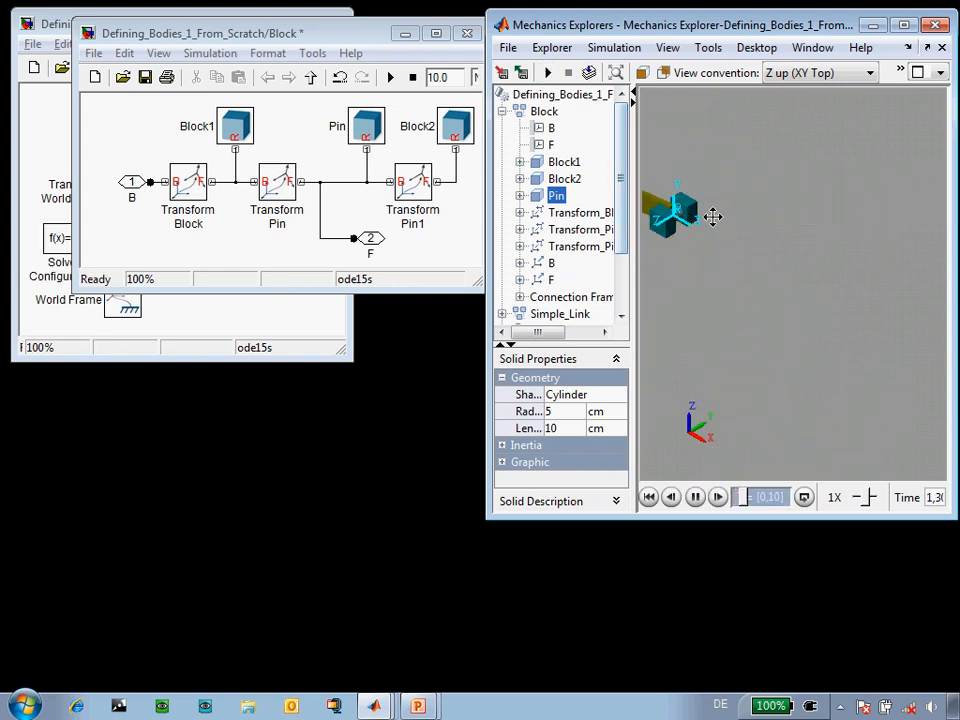
{"action": "right_click", "coordinate": [713, 217]}
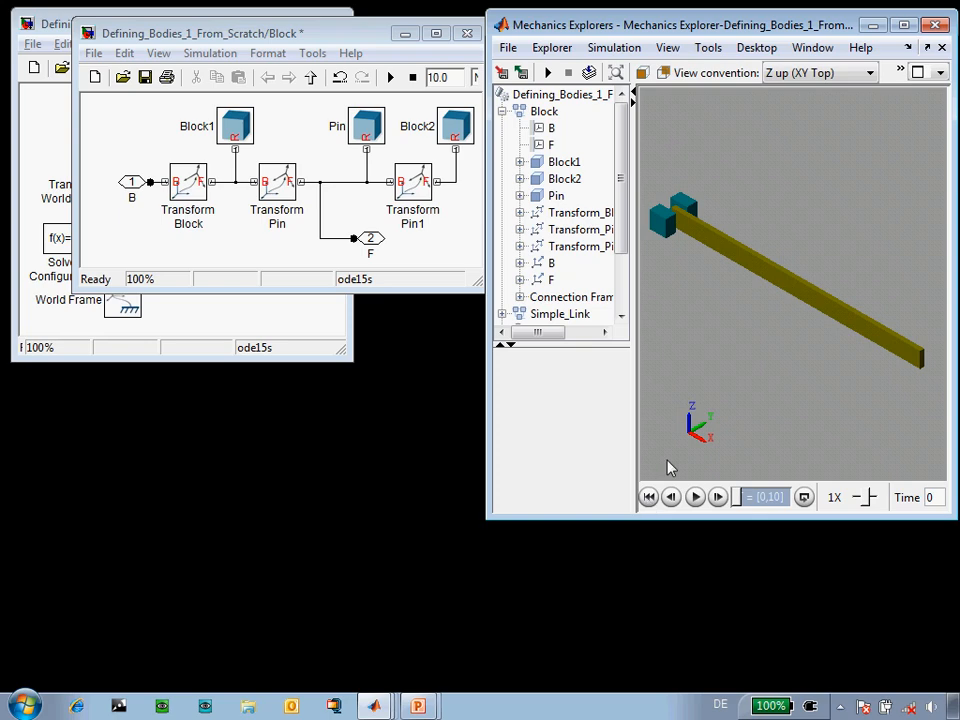
{"action": "mouse_move", "coordinate": [765, 273]}
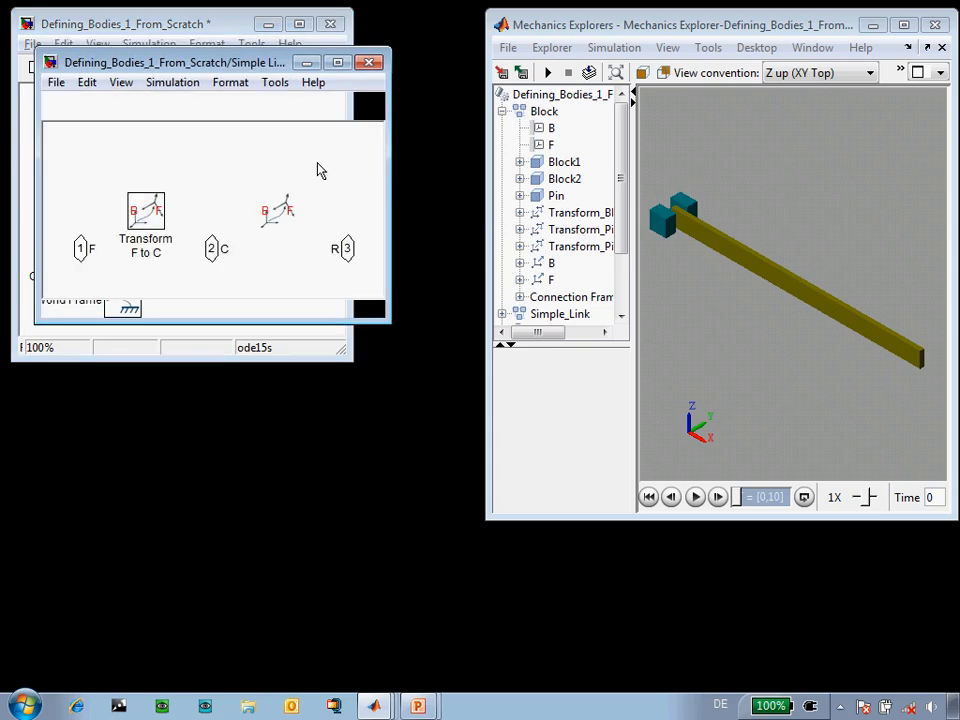
Change the Link solid's shape to General Extrusion with cross-section Plane_Data_Link2Hole(240,15,5) and 4 cm length.
{"action": "double_click", "coordinate": [212, 160]}
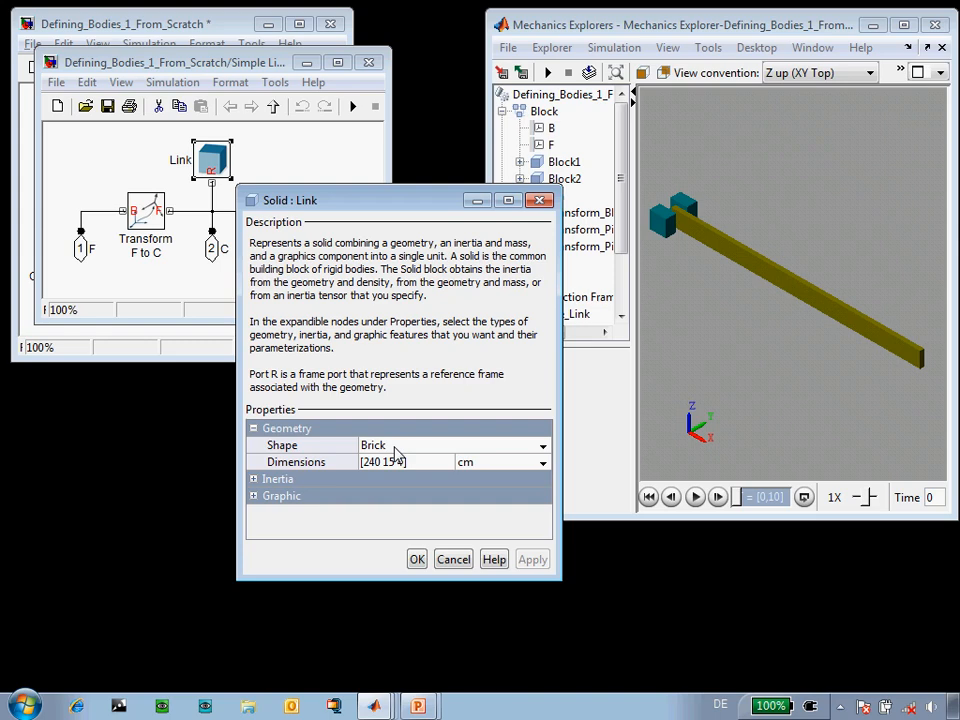
{"action": "left_click", "coordinate": [543, 445]}
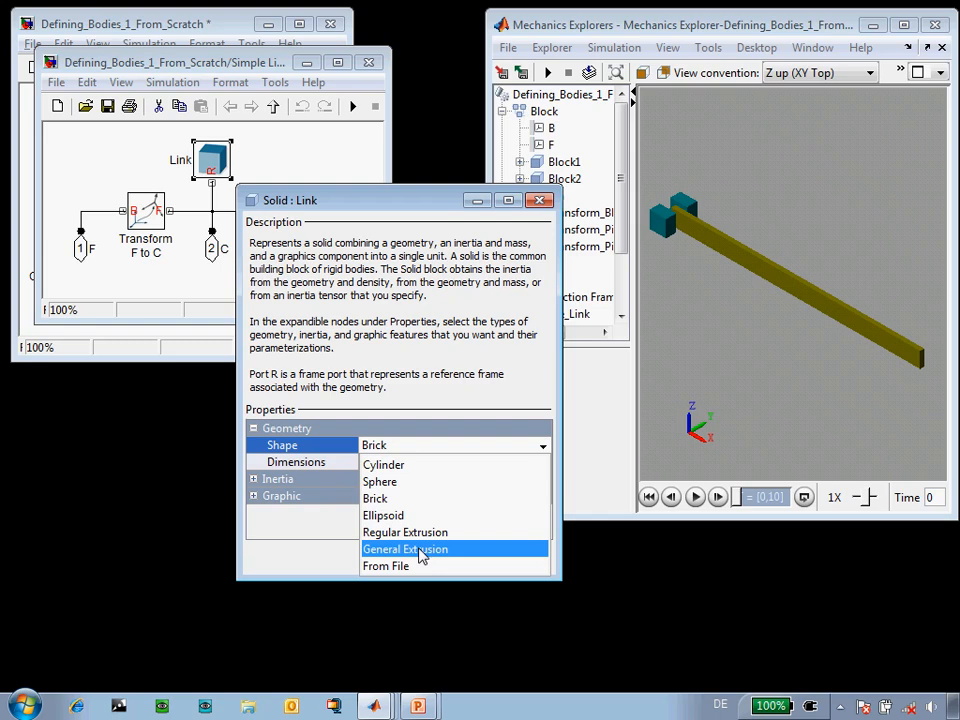
{"action": "left_click", "coordinate": [405, 548]}
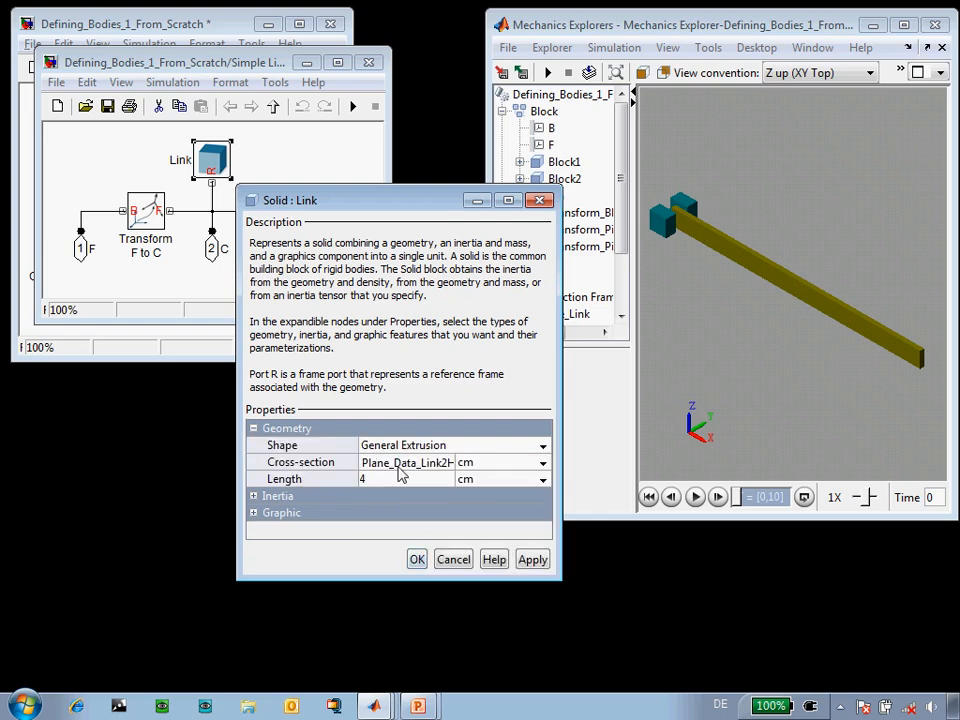
{"action": "mouse_move", "coordinate": [405, 462]}
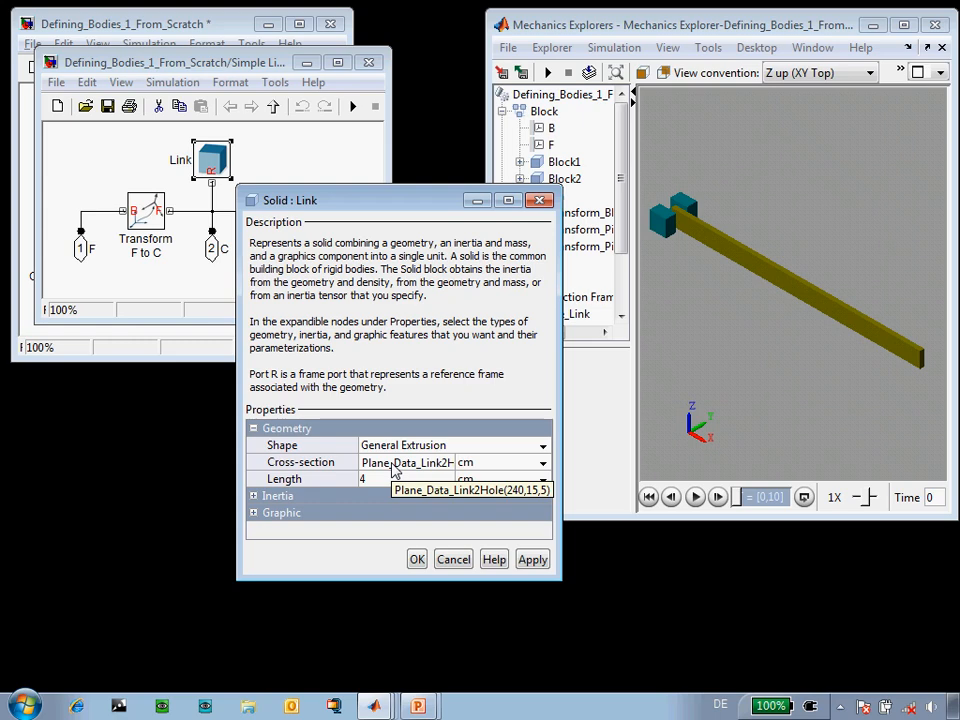
{"action": "mouse_move", "coordinate": [660, 290]}
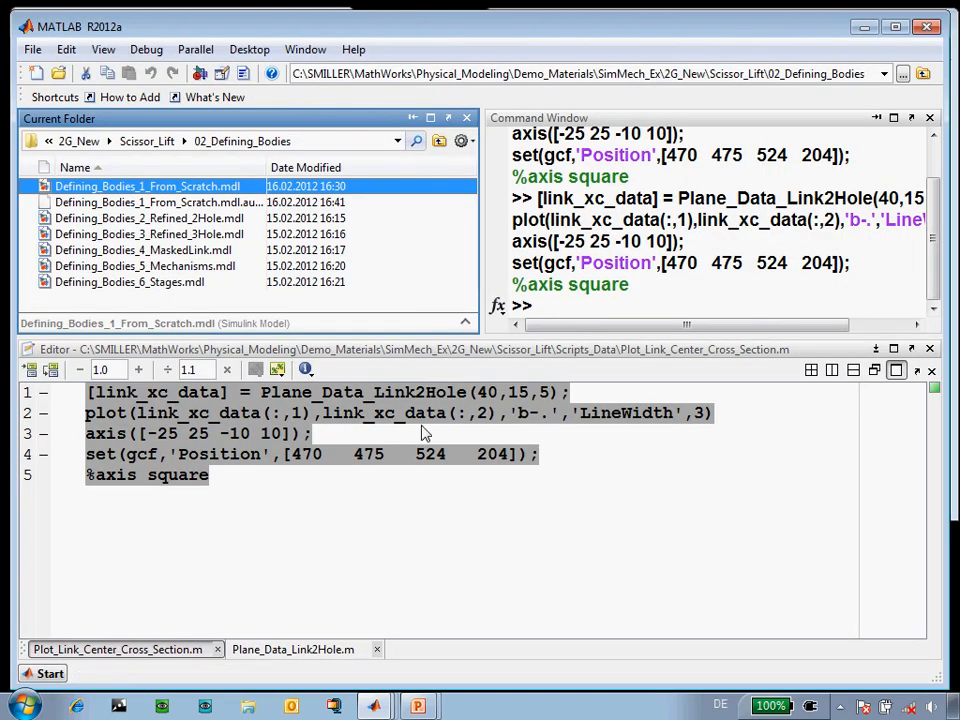
Review Plane_Data_Link2Hole.m, then run Plot_Link_Center_Cross_Section.m to draw the profile.
{"action": "left_click", "coordinate": [293, 649]}
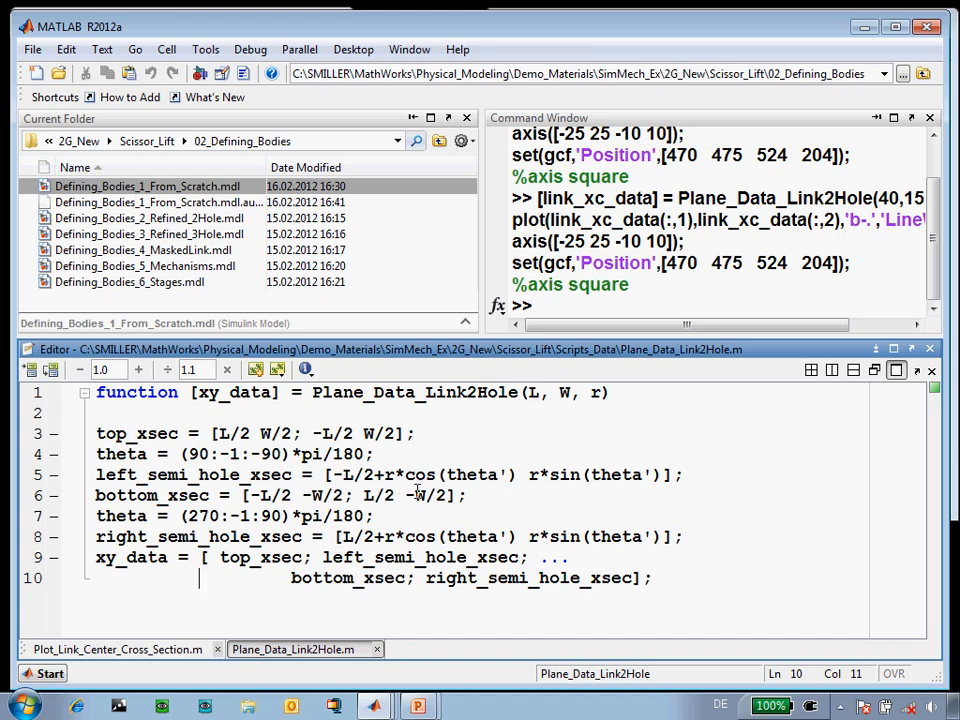
{"action": "left_click", "coordinate": [110, 649]}
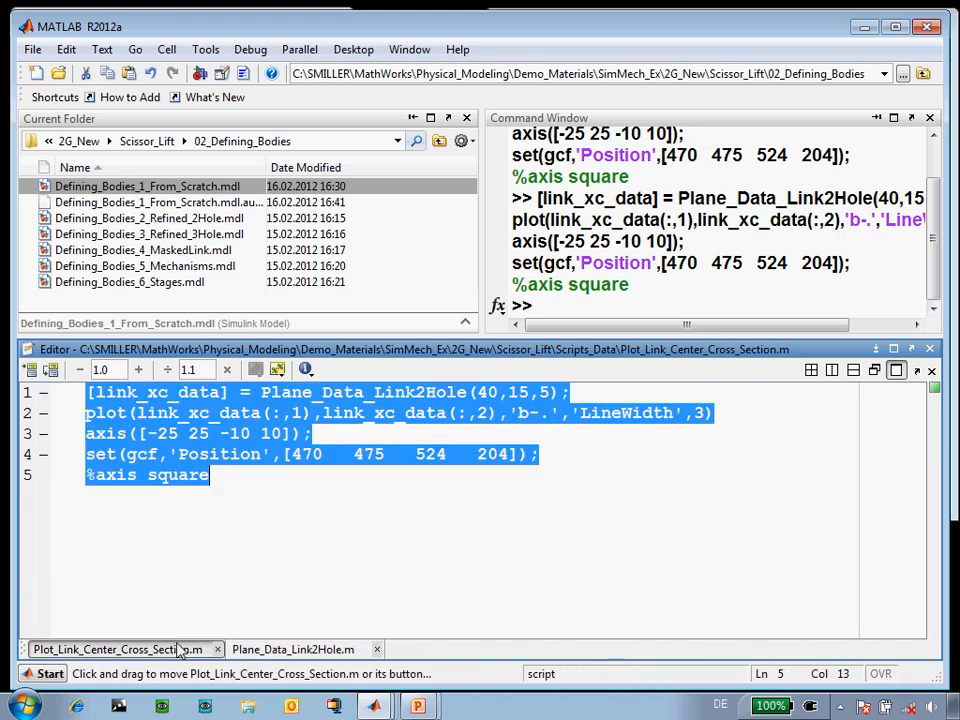
{"action": "left_click", "coordinate": [245, 475]}
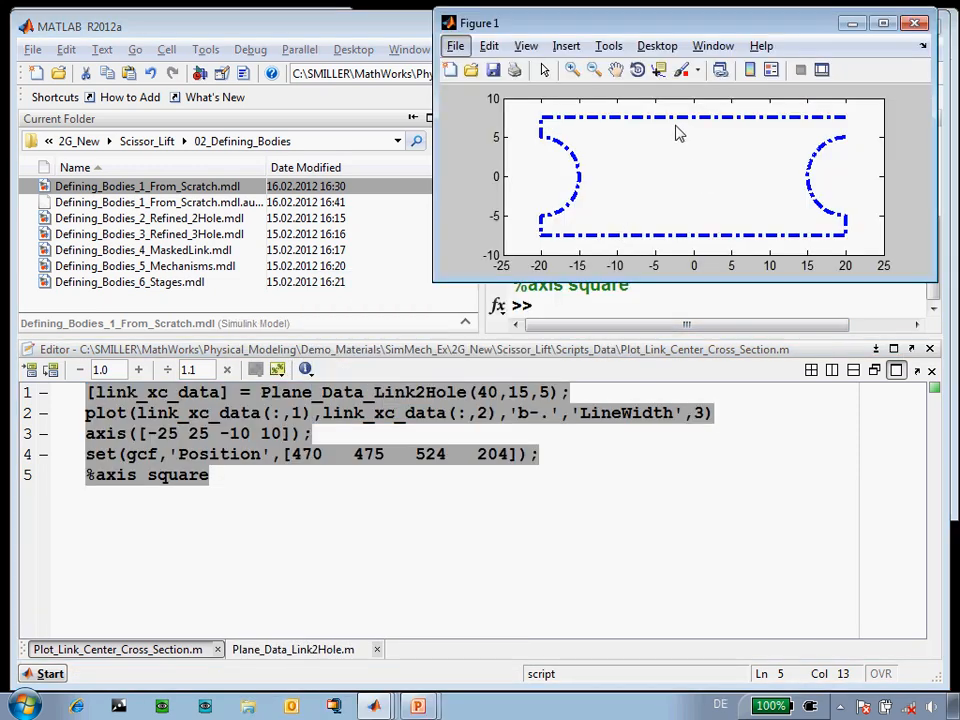
{"action": "mouse_move", "coordinate": [780, 223]}
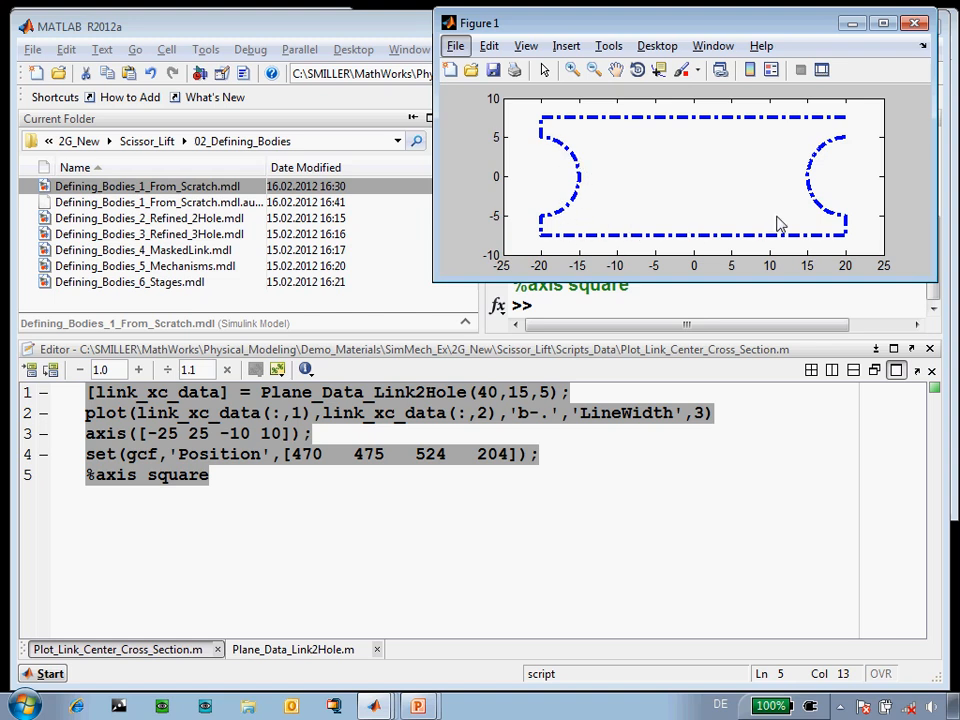
{"action": "mouse_move", "coordinate": [878, 138]}
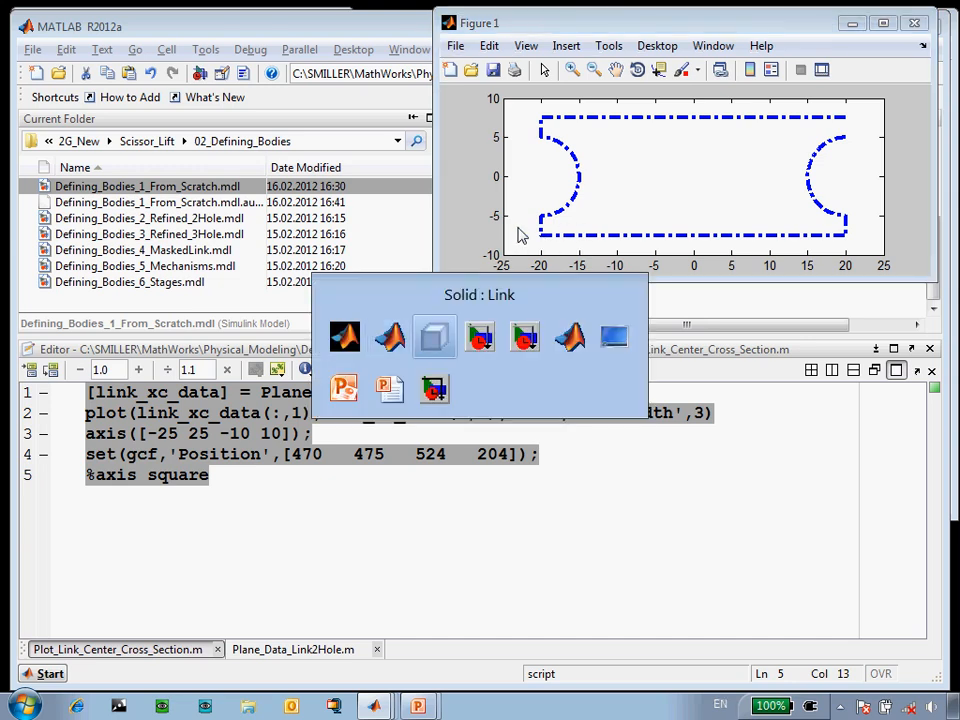
Return to the MATLAB desktop showing Defining_Bodies_2_Refined_2Hole.mdl in Current Folder.
{"action": "left_click", "coordinate": [434, 336]}
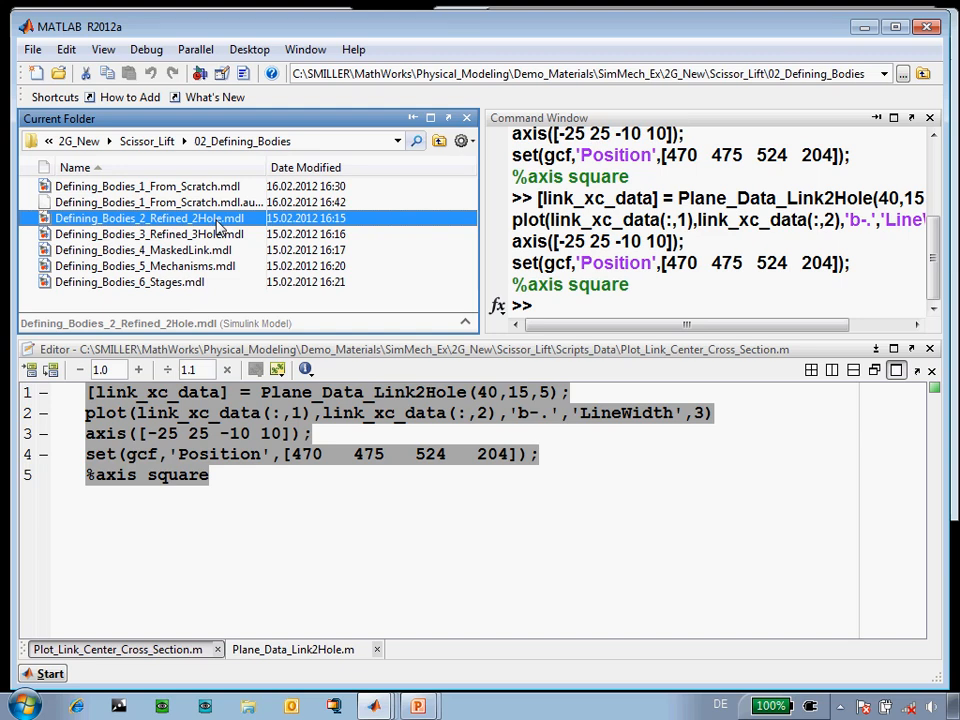
Open Defining_Bodies_2_Refined_2Hole.mdl and inspect the Refined Link's Center Section parameters.
{"action": "double_click", "coordinate": [148, 218]}
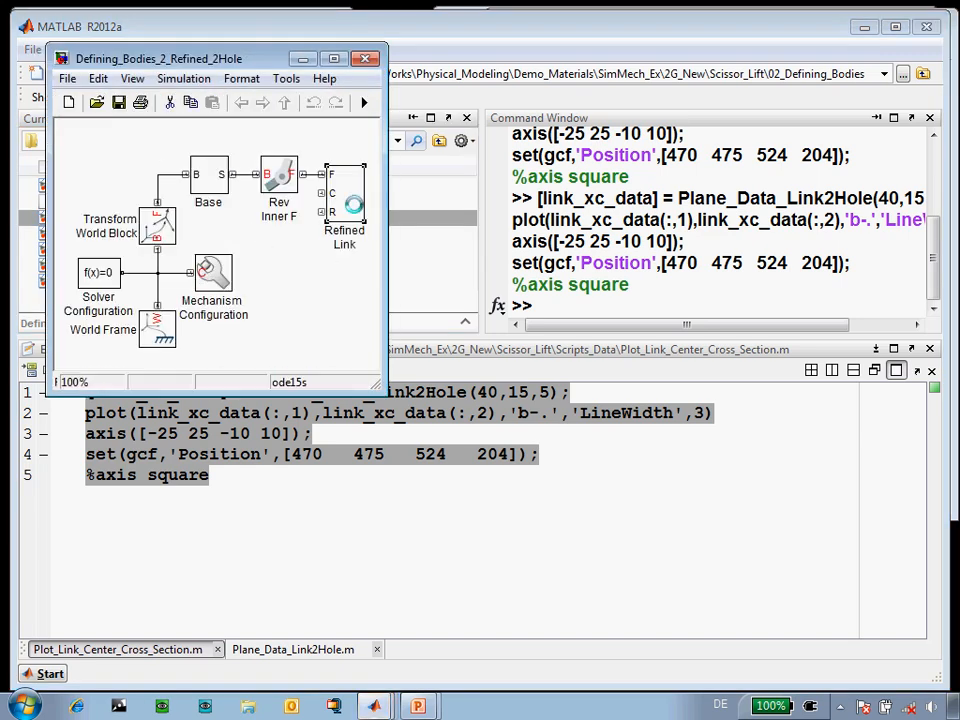
{"action": "double_click", "coordinate": [344, 200]}
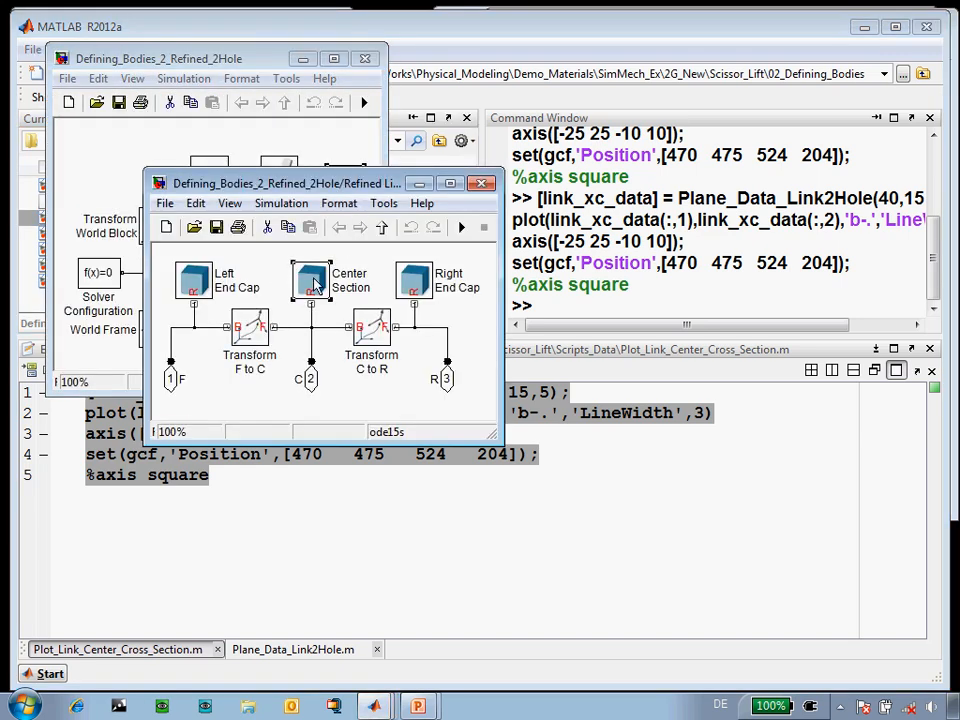
{"action": "double_click", "coordinate": [310, 280]}
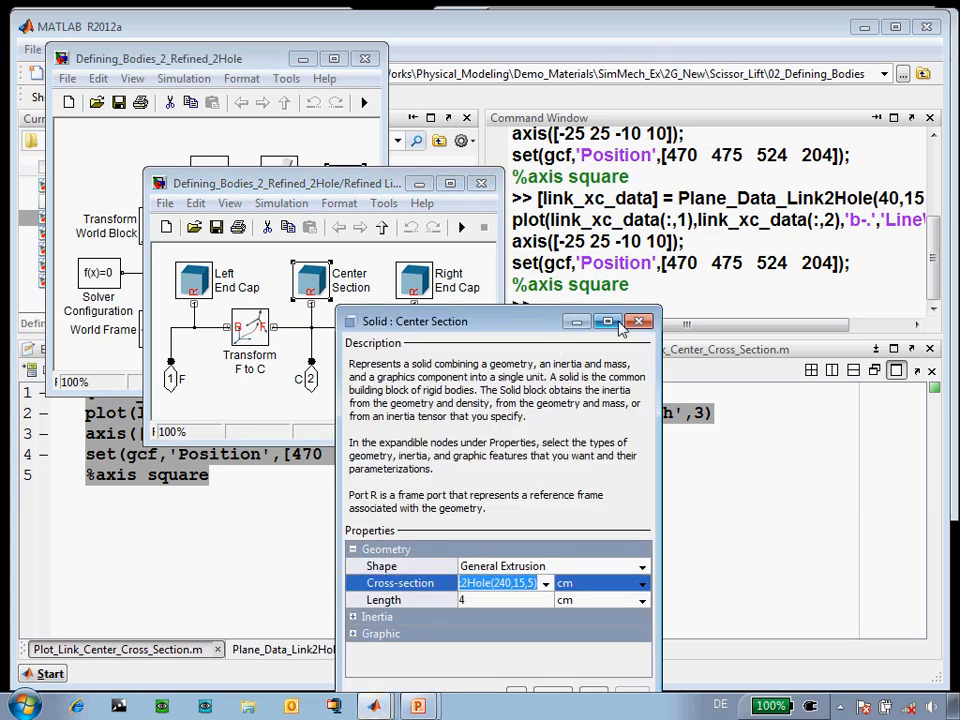
{"action": "left_click", "coordinate": [640, 321]}
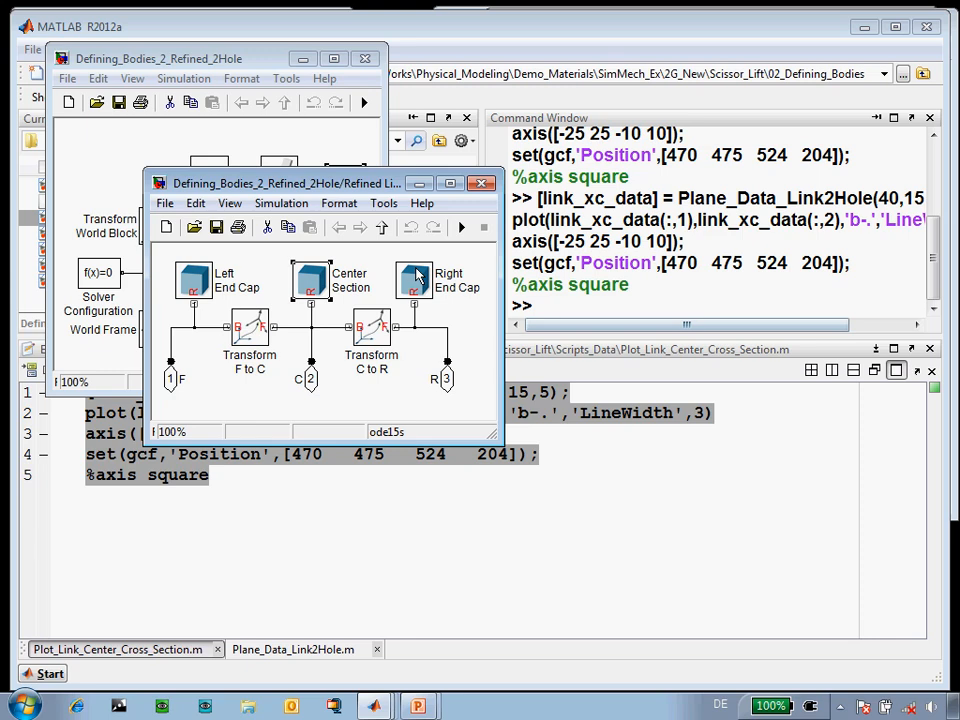
{"action": "left_click", "coordinate": [230, 280]}
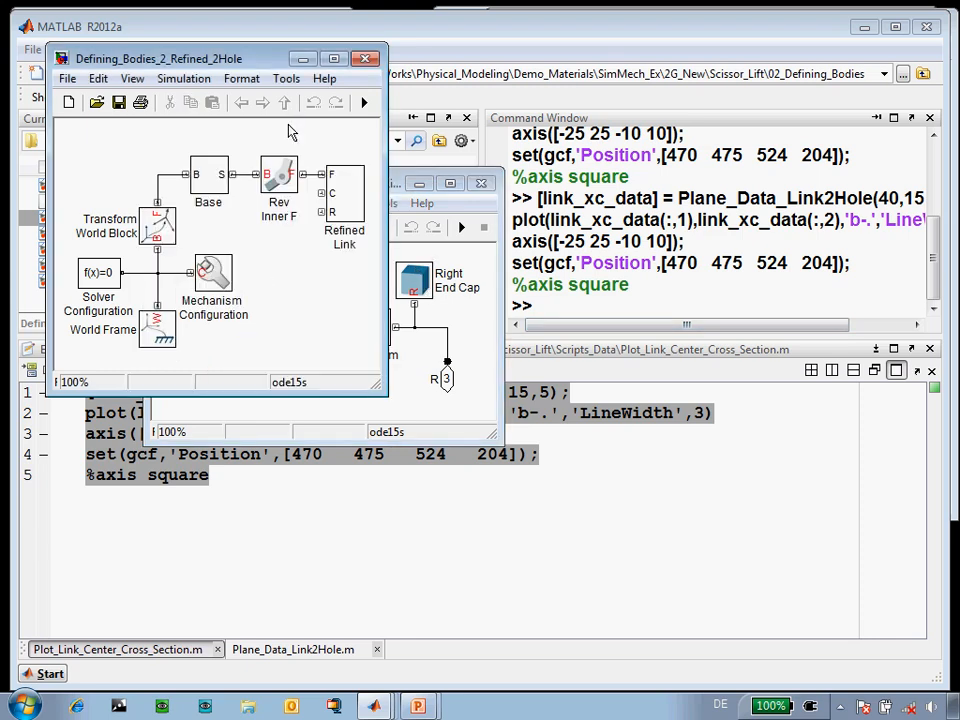
{"action": "mouse_move", "coordinate": [322, 155]}
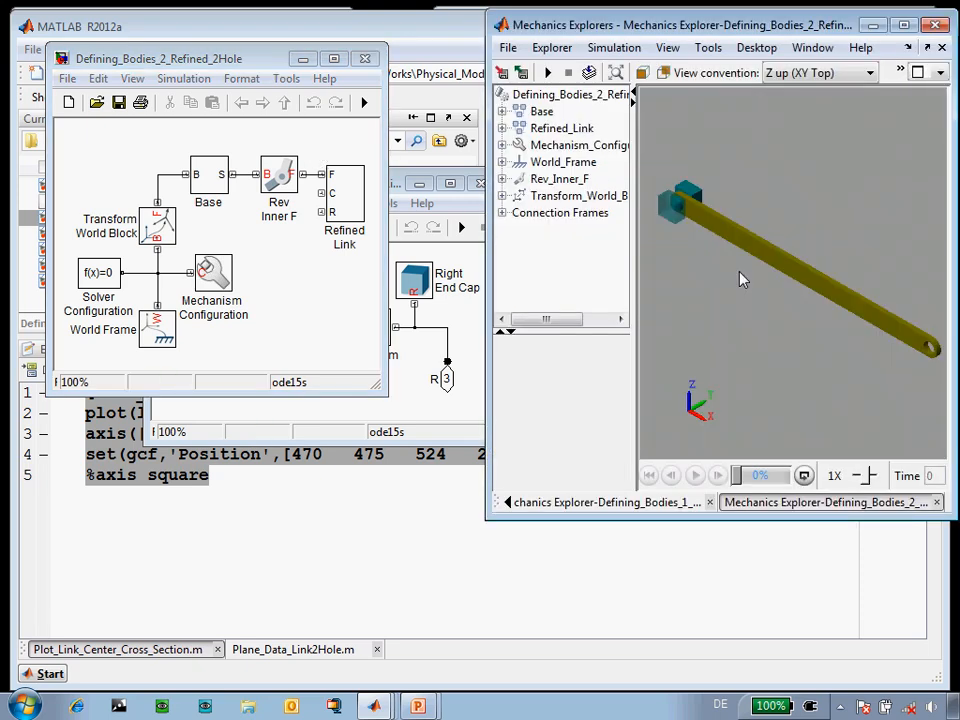
Zoom on the link's right end cap and the base pin, then play the simulation.
{"action": "right_click", "coordinate": [740, 278]}
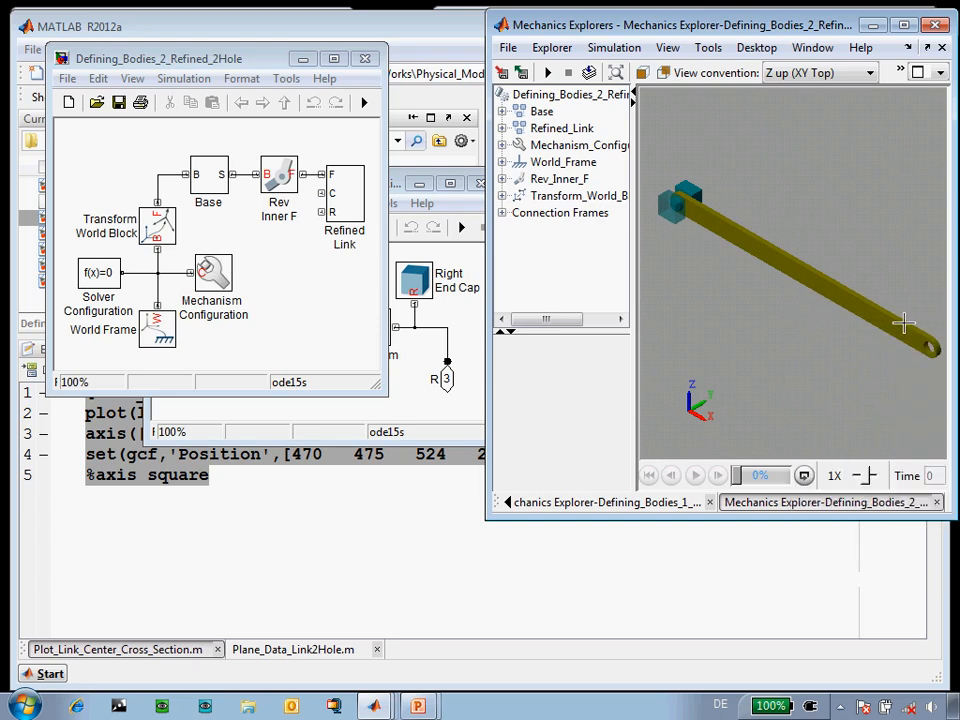
{"action": "right_click", "coordinate": [905, 322]}
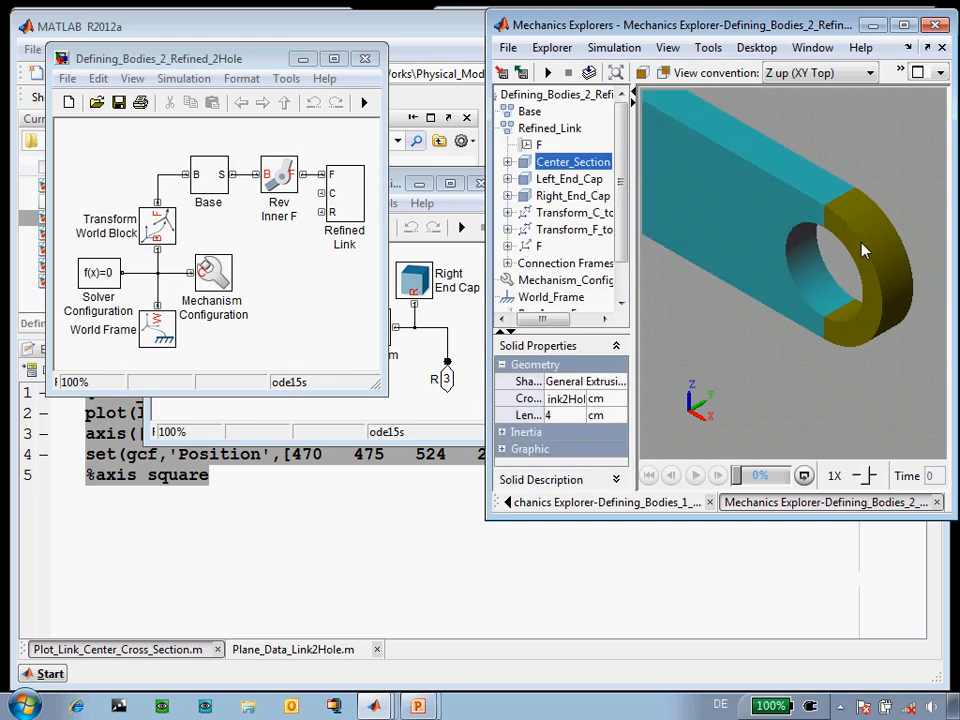
{"action": "left_click", "coordinate": [573, 195]}
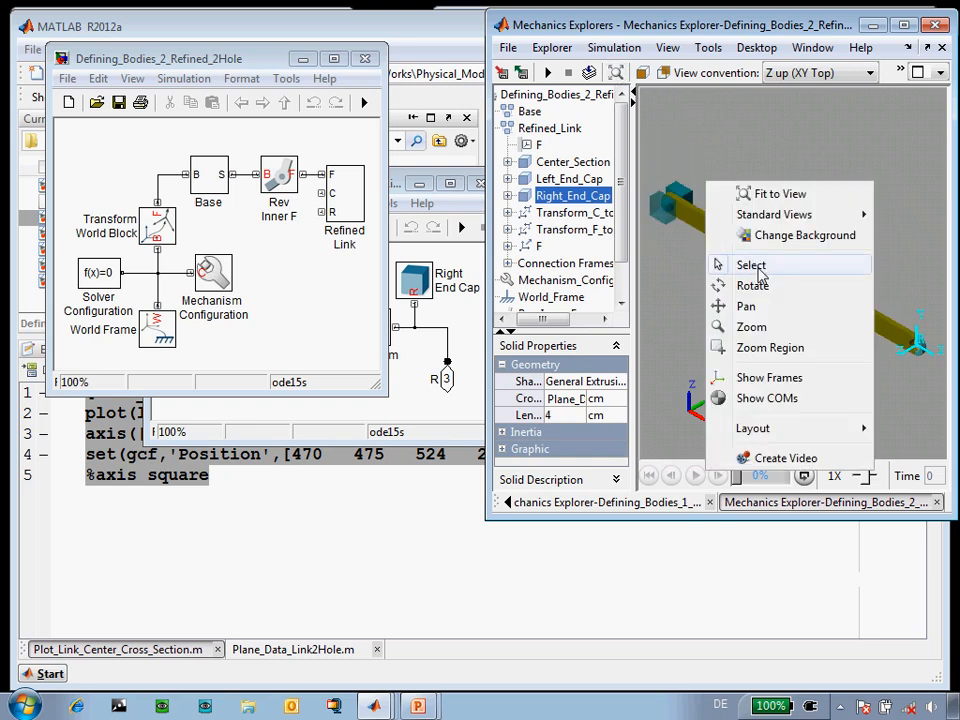
{"action": "mouse_move", "coordinate": [770, 347]}
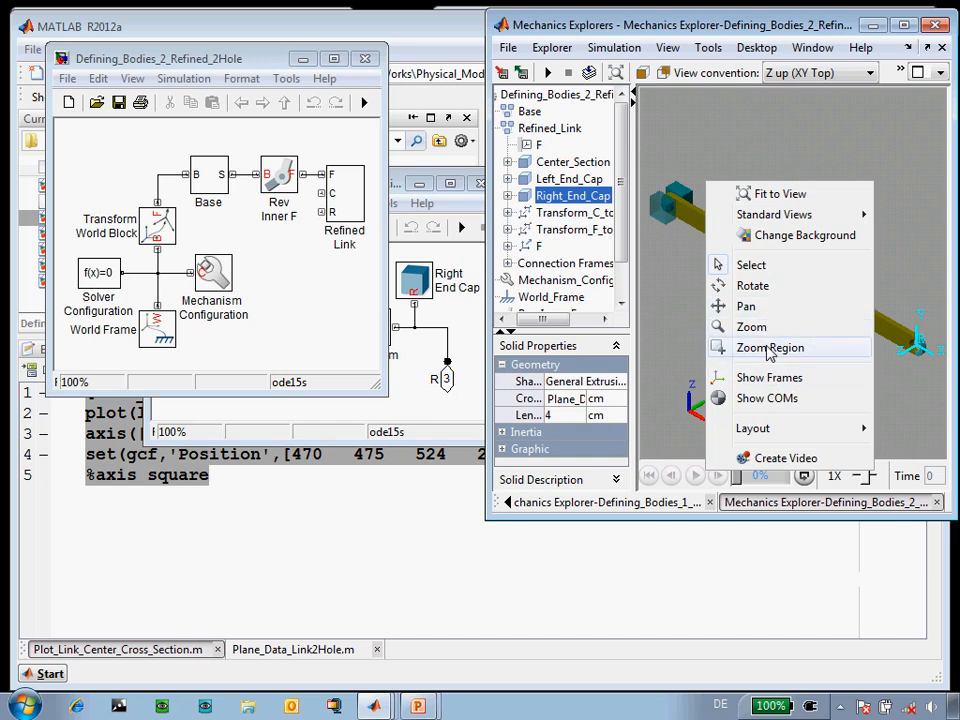
{"action": "left_click", "coordinate": [770, 347]}
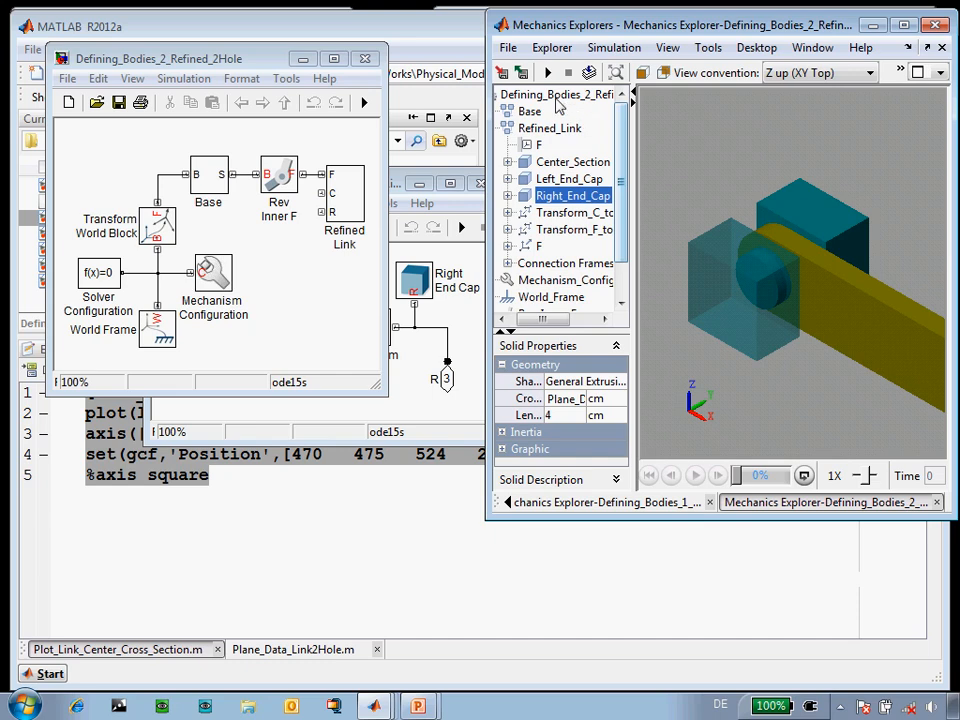
{"action": "left_click", "coordinate": [547, 72]}
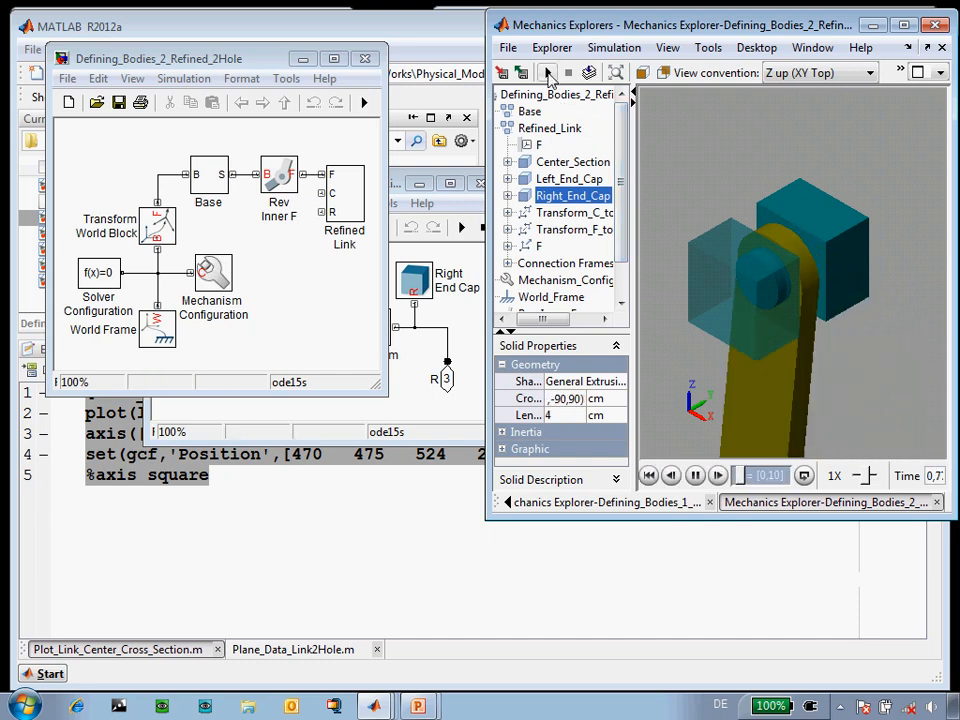